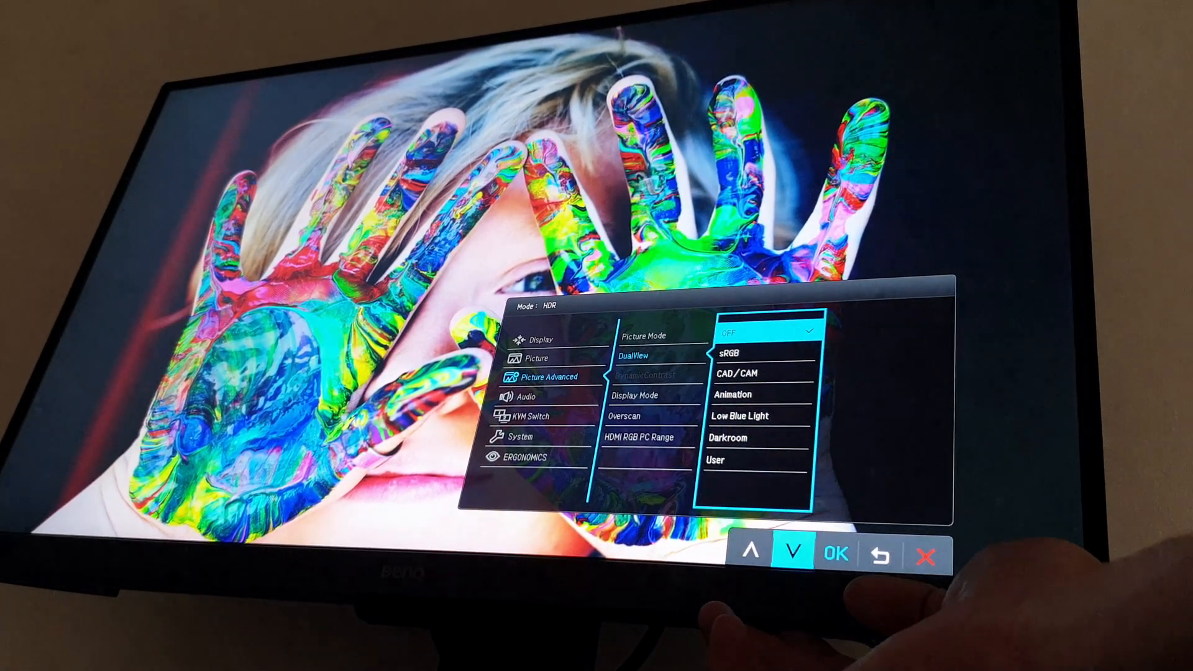
Step: Move the DualView highlight past Animation down to Darkroom, leaving OFF applied
click(792, 553)
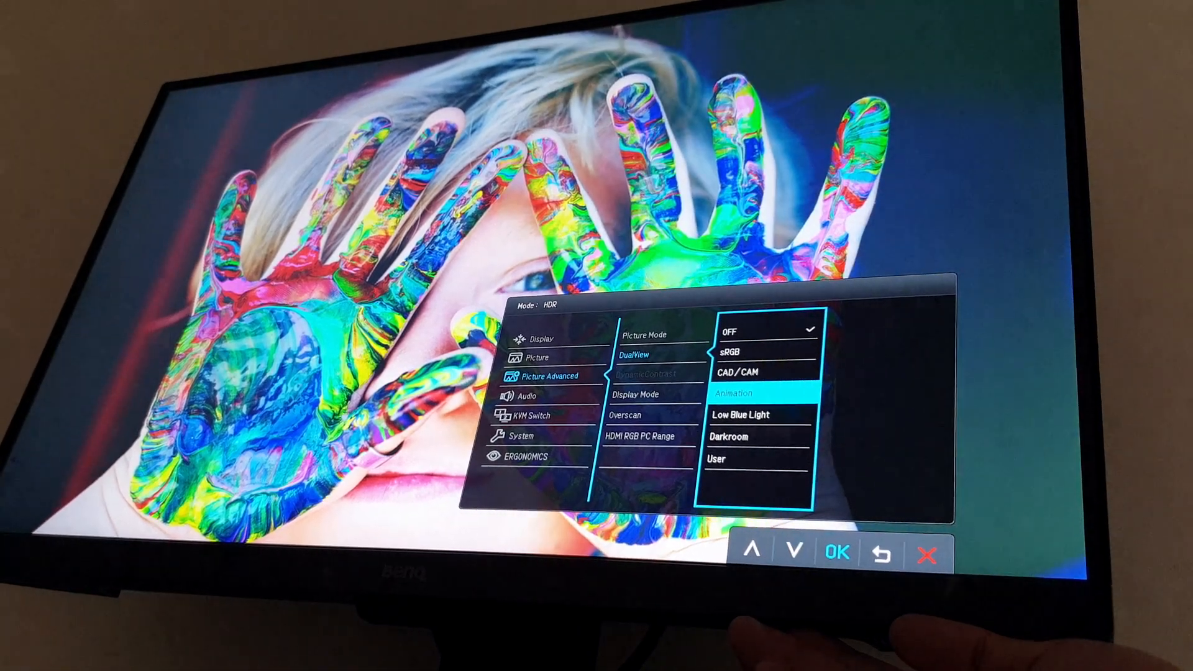
click(796, 549)
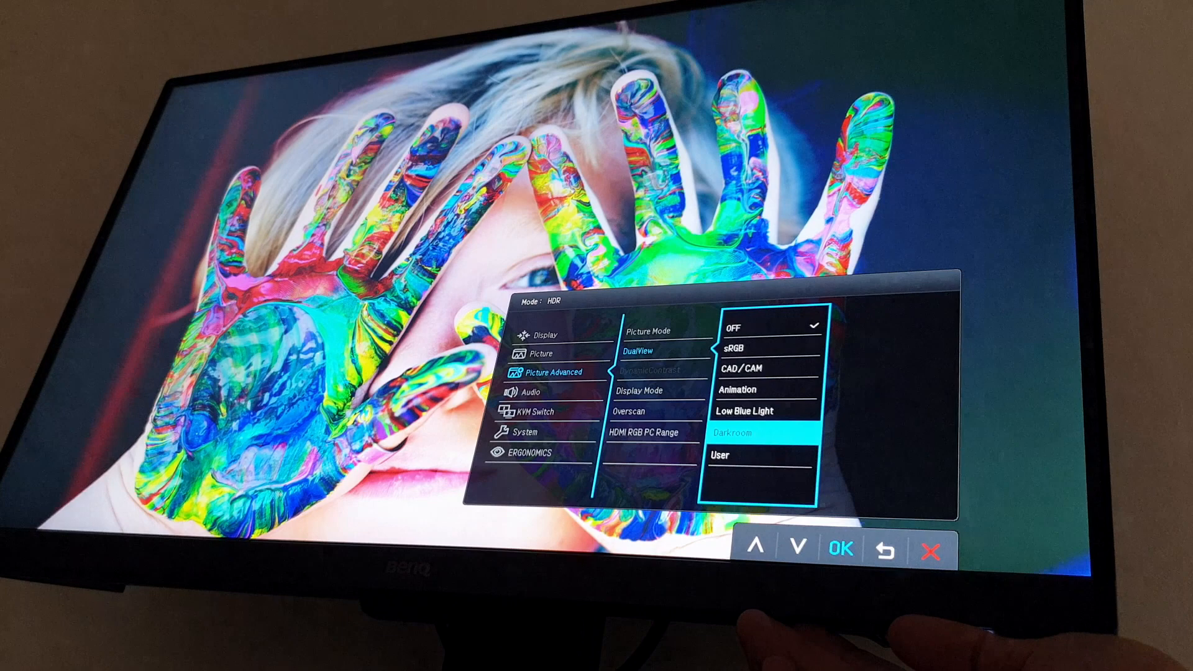